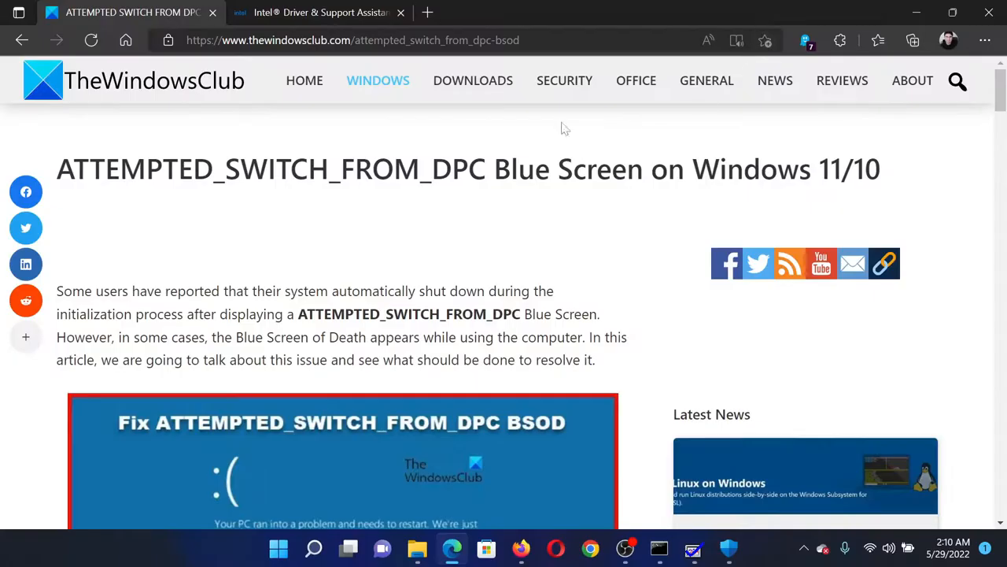
Highlight ATTEMPTED_SWITCH_FROM_DPC in the article title and scroll to the numbered list of five fixes.
{"action": "double_click", "coordinate": [72, 169]}
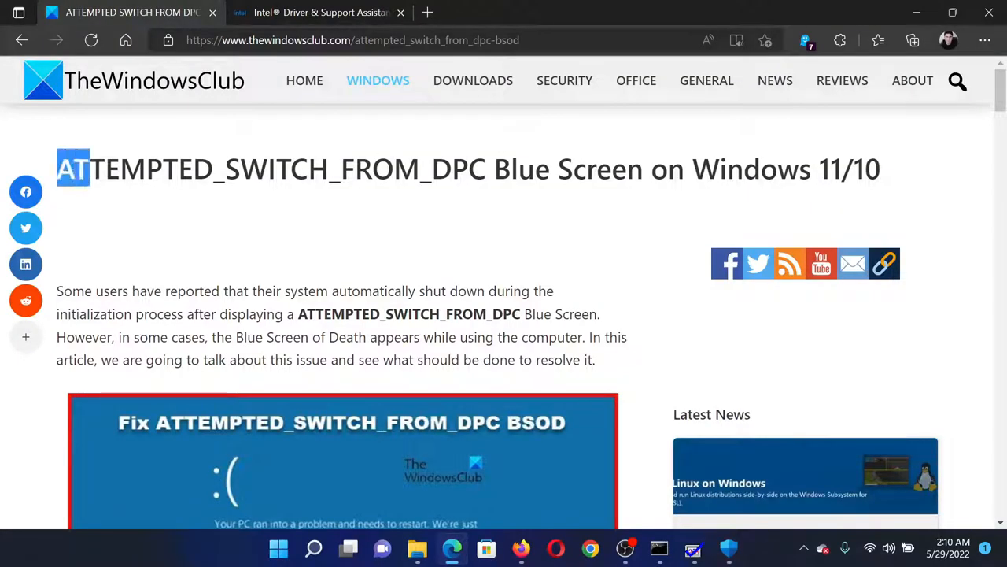
{"action": "left_click_drag", "start_coordinate": [72, 168], "coordinate": [488, 169]}
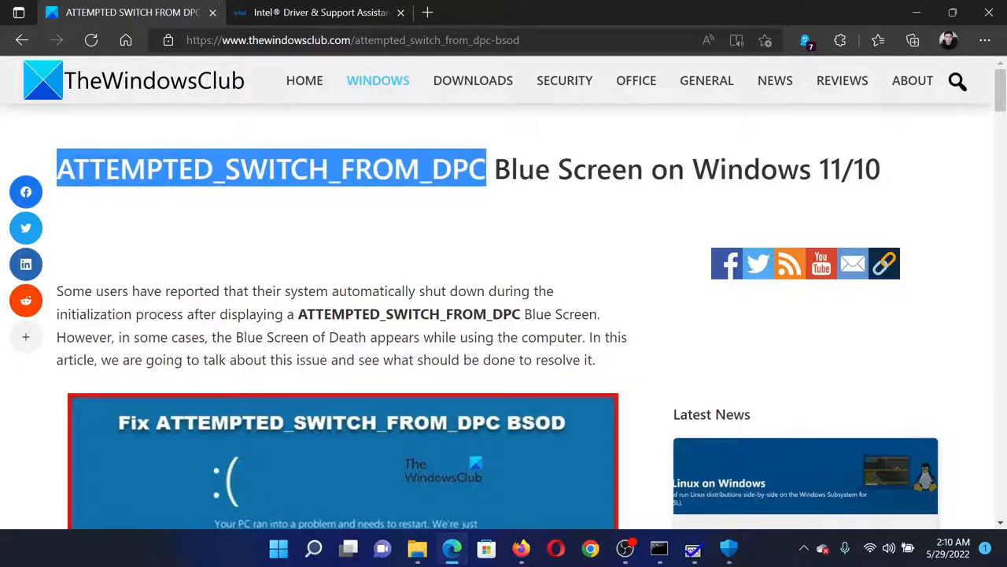
{"action": "scroll", "scroll_direction": "down", "scroll_amount": 3}
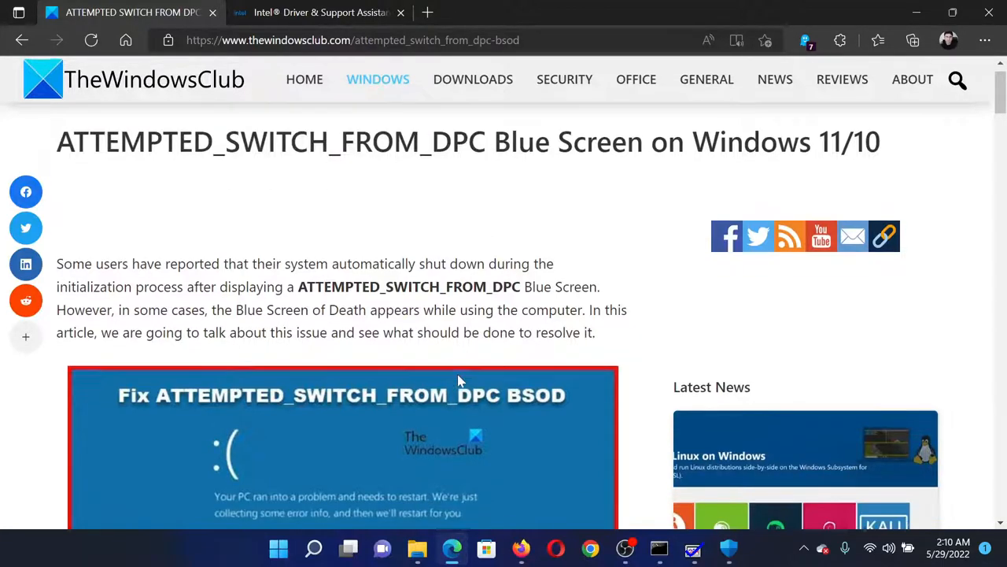
{"action": "scroll", "scroll_direction": "down", "scroll_amount": 3}
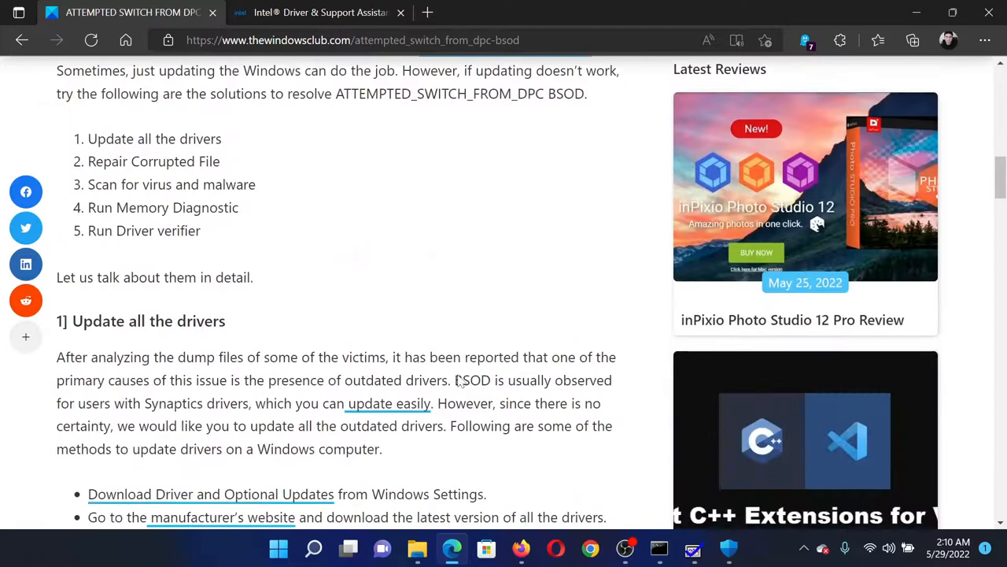
{"action": "scroll", "scroll_direction": "up", "scroll_amount": 3}
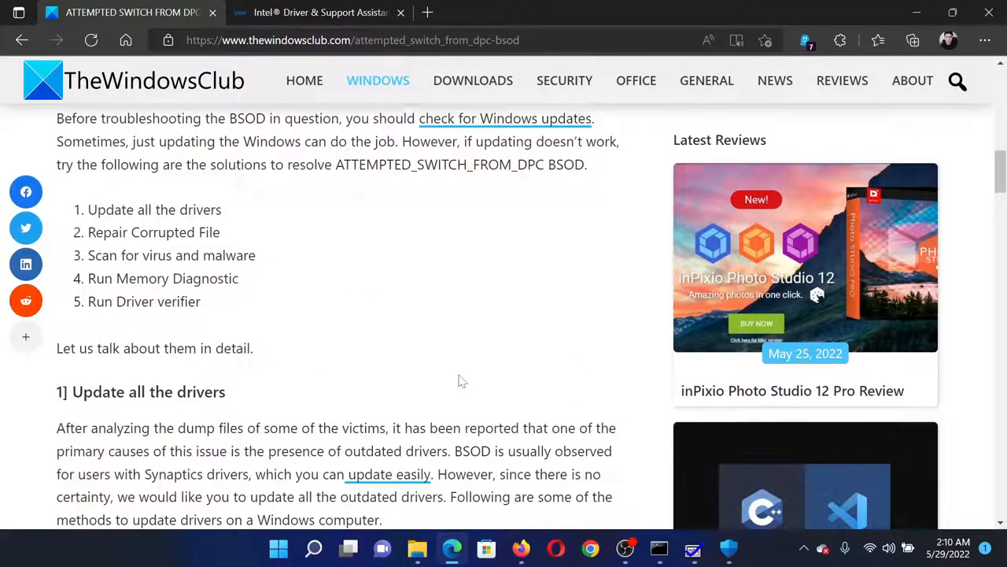
{"action": "left_click", "coordinate": [328, 13]}
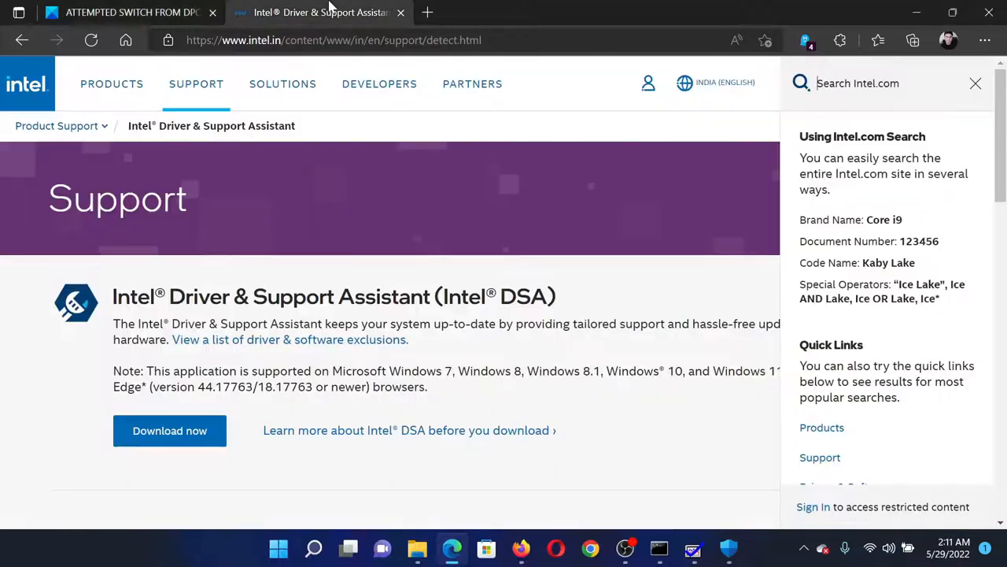
{"action": "mouse_move", "coordinate": [585, 167]}
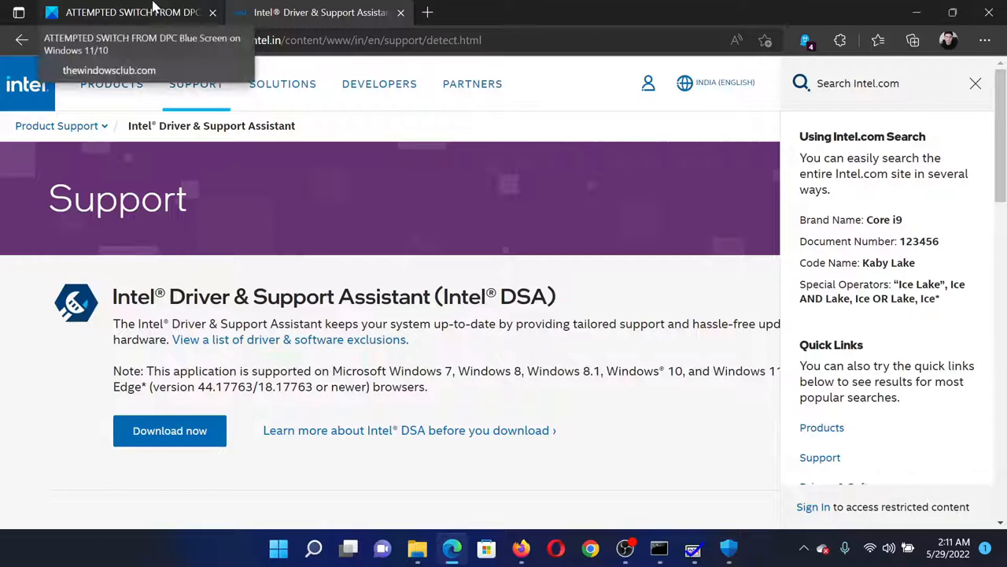
{"action": "left_click", "coordinate": [129, 12]}
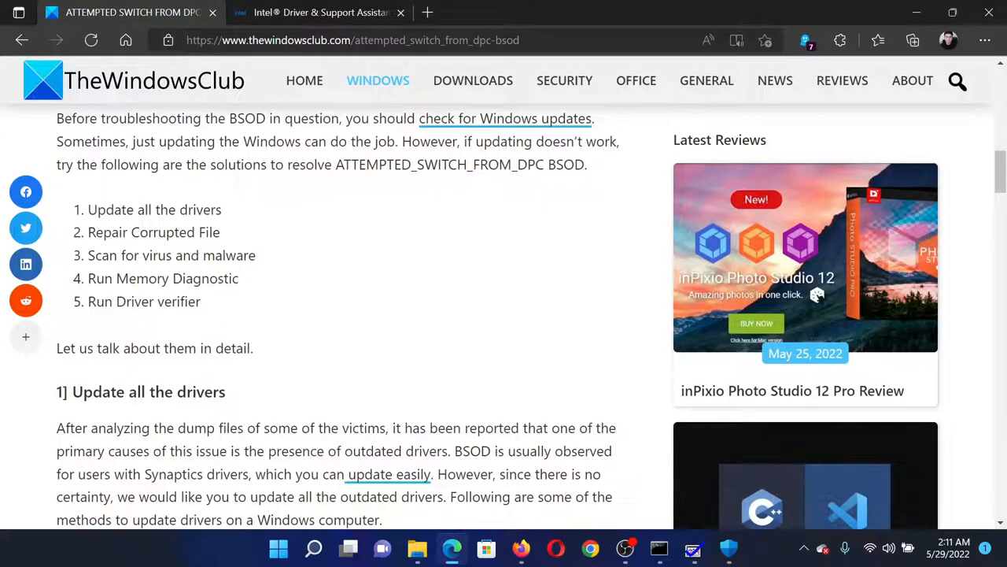
{"action": "double_click", "coordinate": [154, 231]}
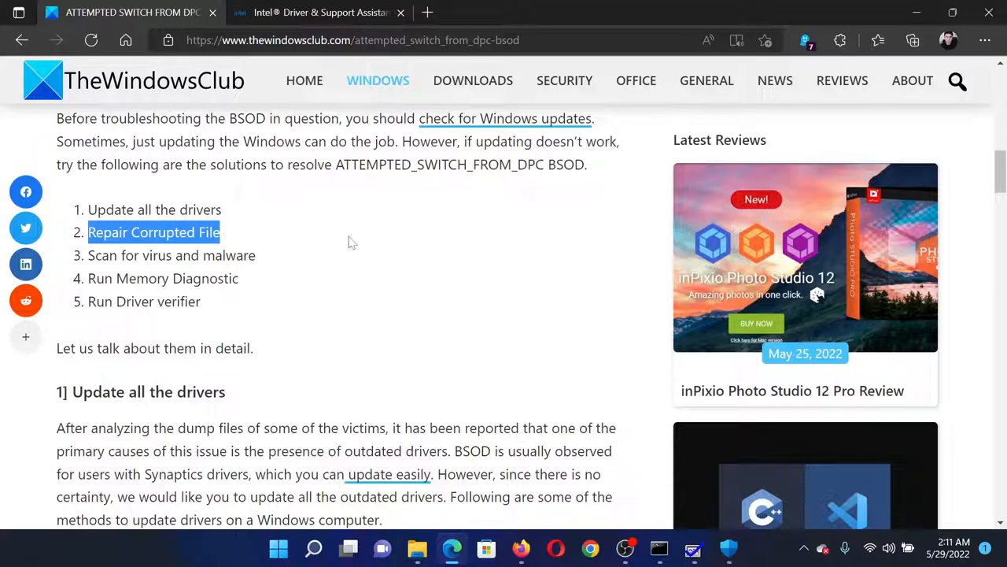
{"action": "left_click", "coordinate": [313, 548]}
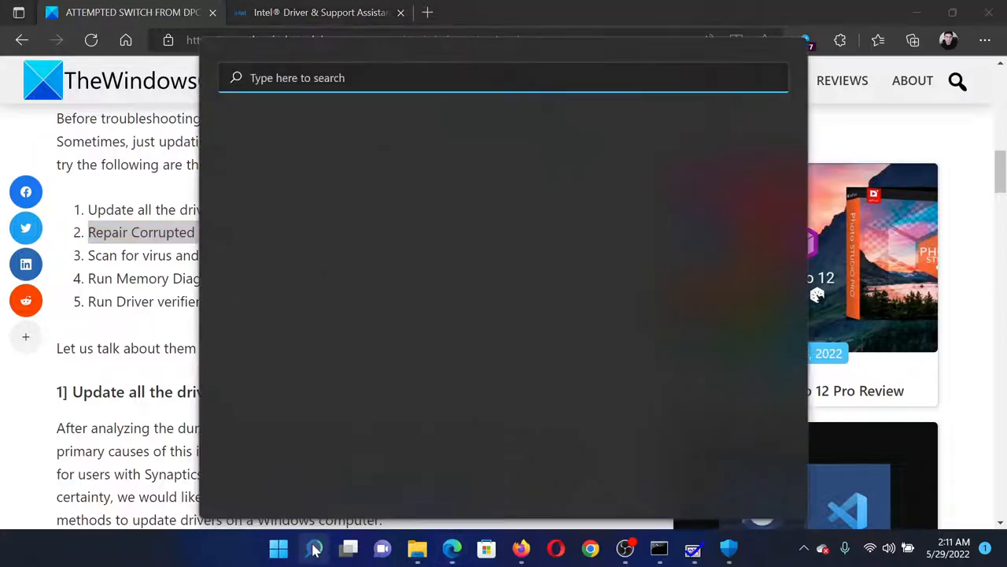
{"action": "type", "text": "command Prompt"}
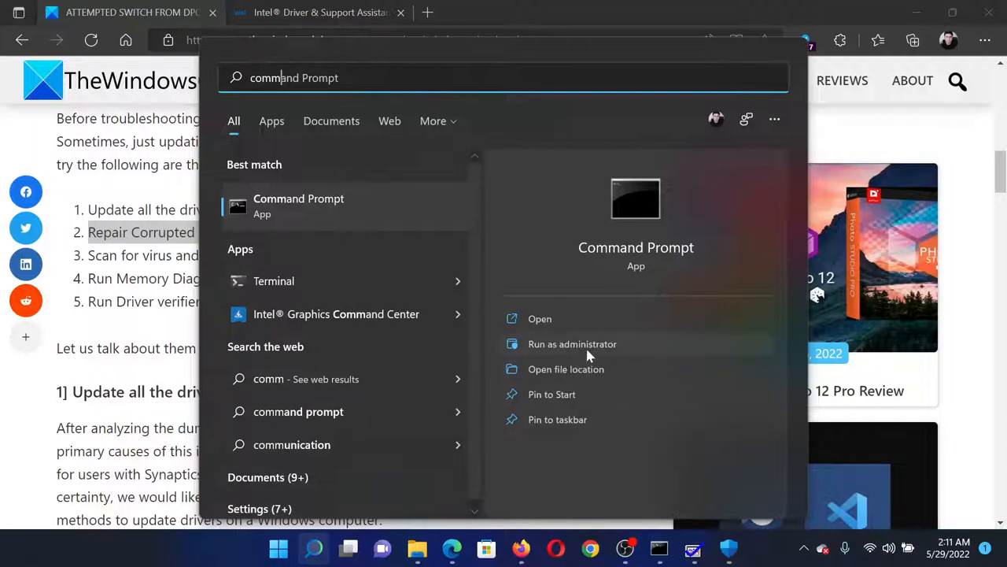
{"action": "left_click", "coordinate": [572, 343]}
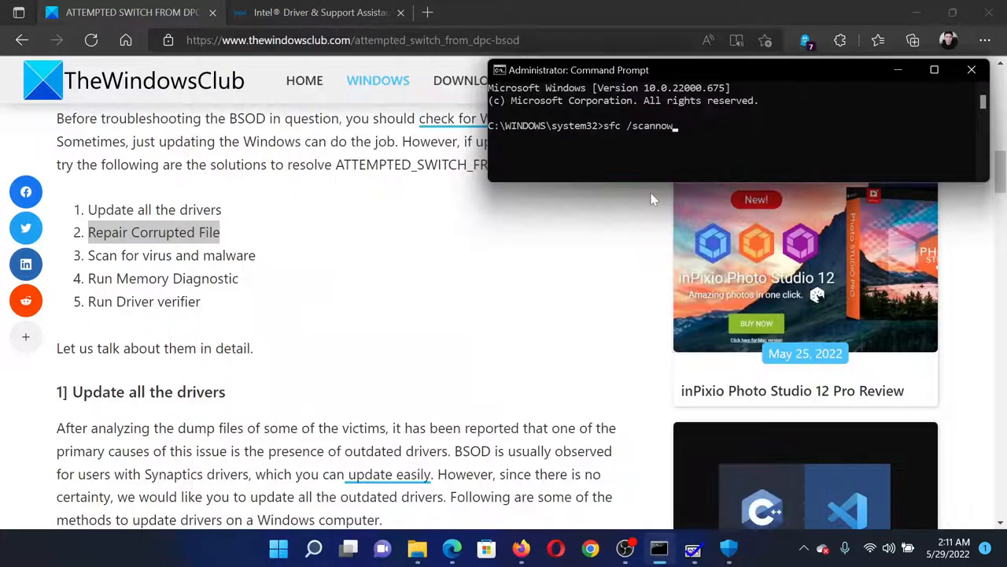
{"action": "mouse_move", "coordinate": [661, 158]}
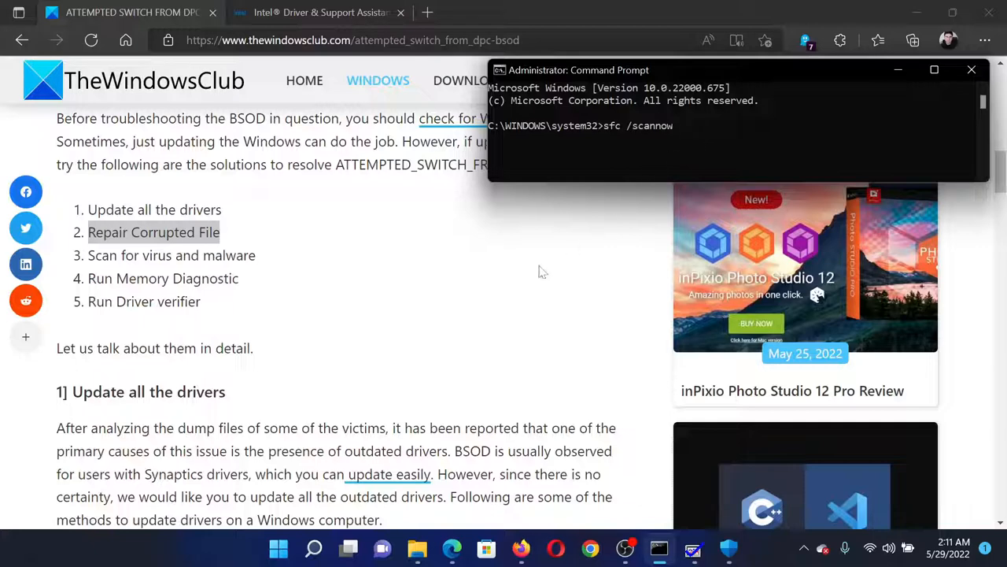
{"action": "left_click", "coordinate": [971, 69]}
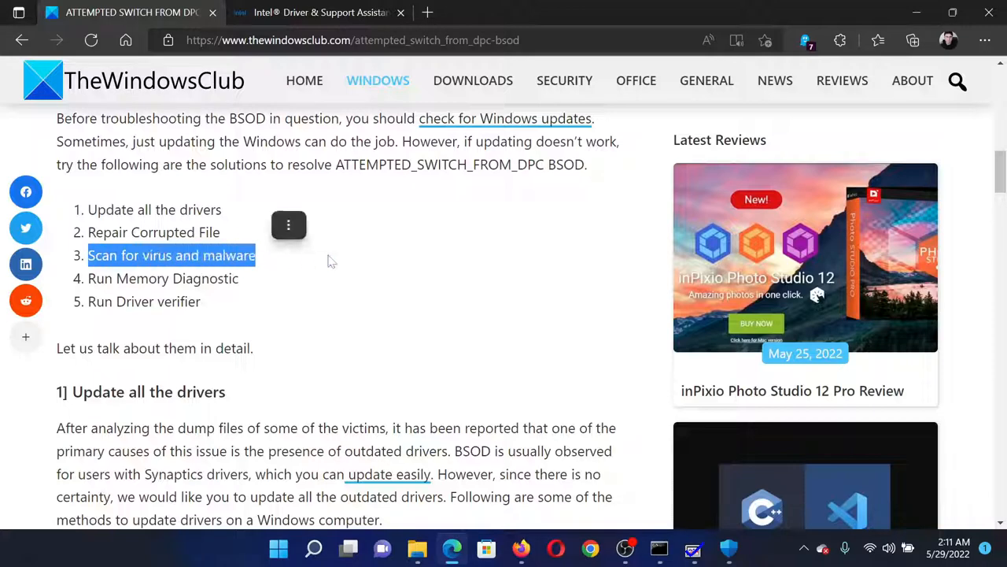
{"action": "left_click", "coordinate": [314, 547]}
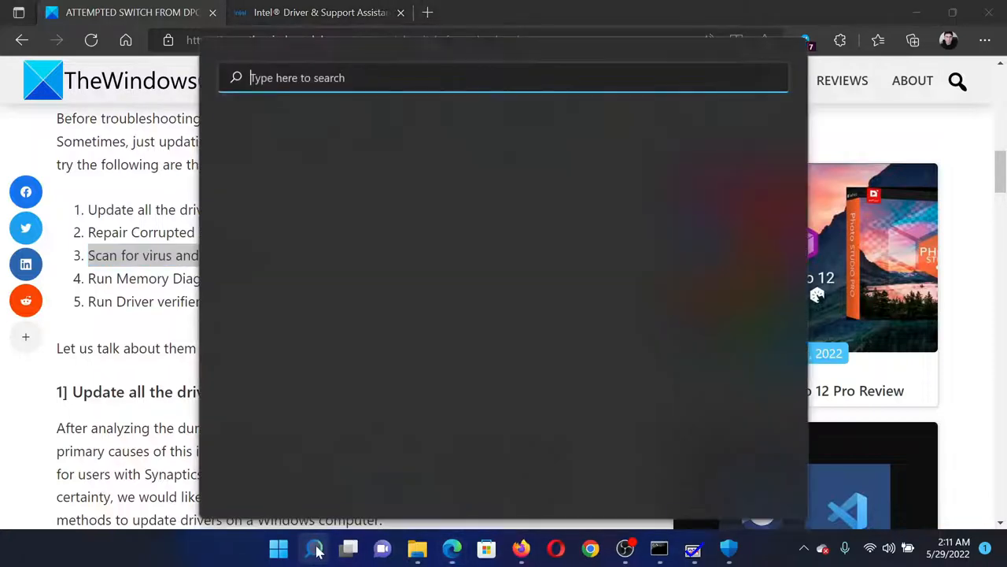
{"action": "type", "text": "windows Security"}
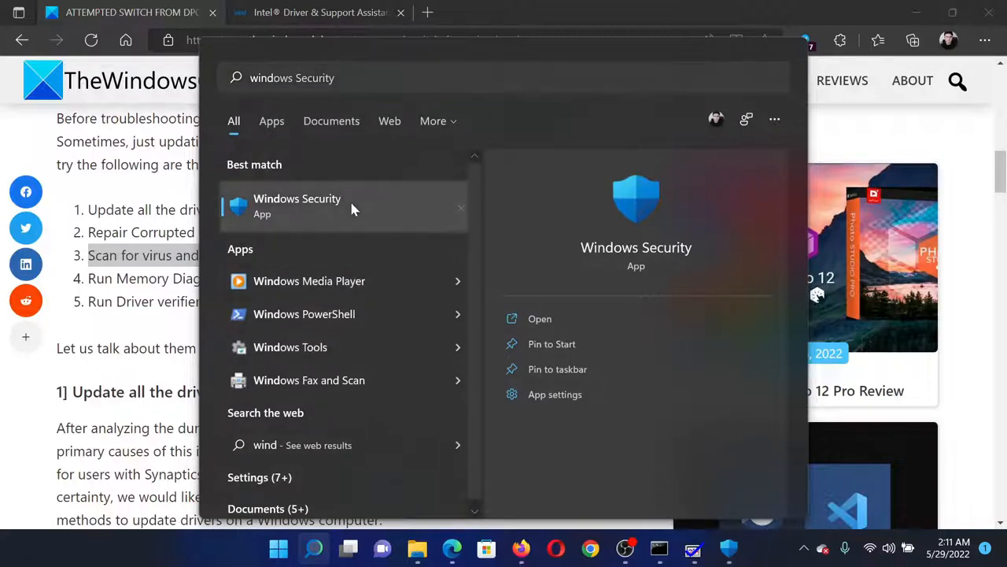
{"action": "left_click", "coordinate": [296, 206]}
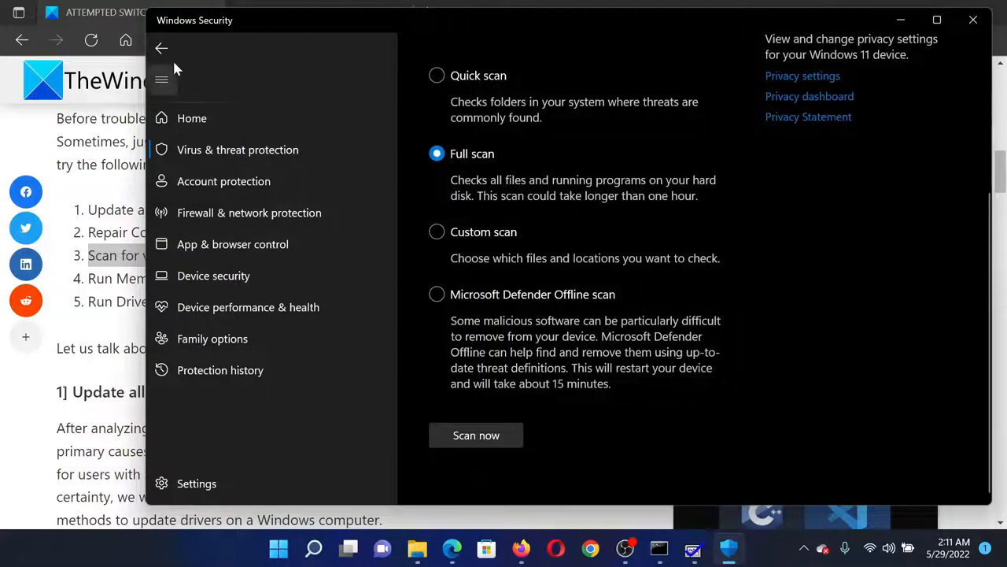
{"action": "left_click", "coordinate": [236, 150]}
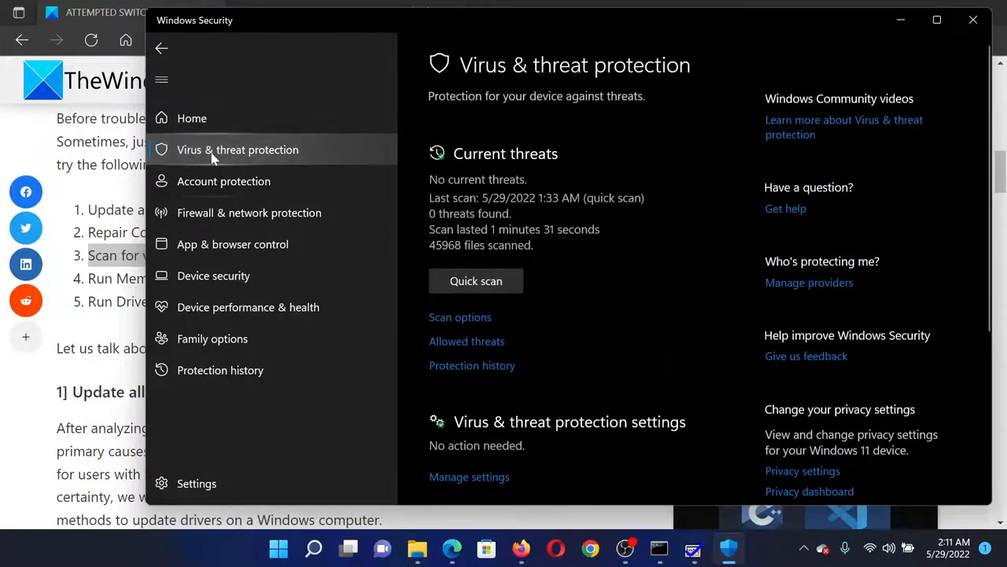
{"action": "scroll", "scroll_direction": "down", "scroll_amount": 3}
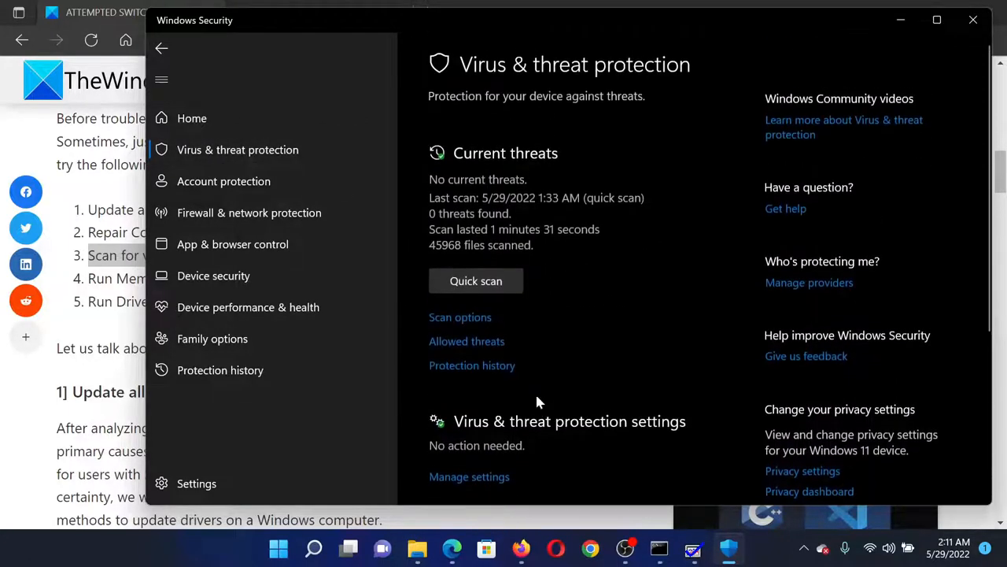
{"action": "left_click", "coordinate": [460, 318]}
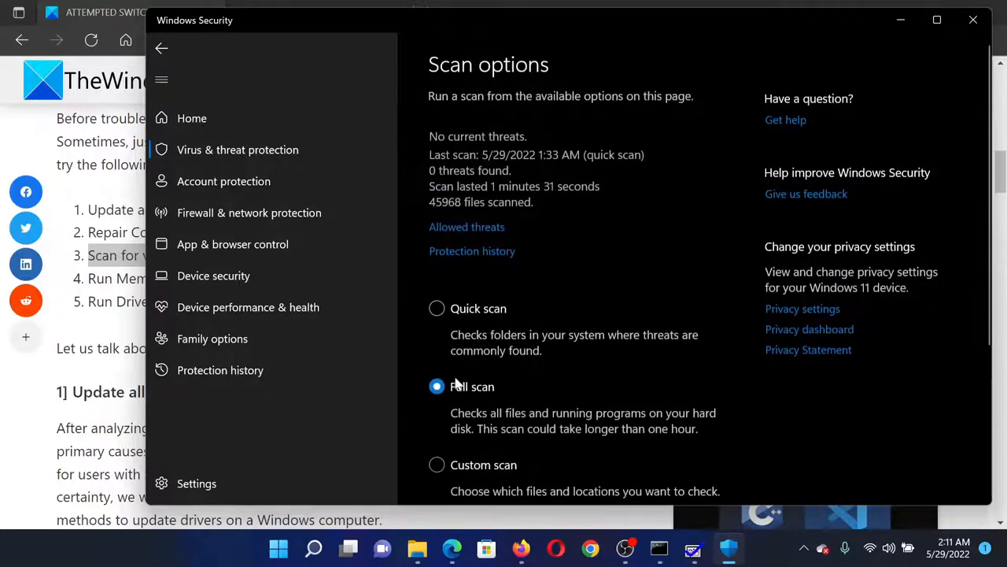
{"action": "scroll", "scroll_direction": "down", "scroll_amount": 3}
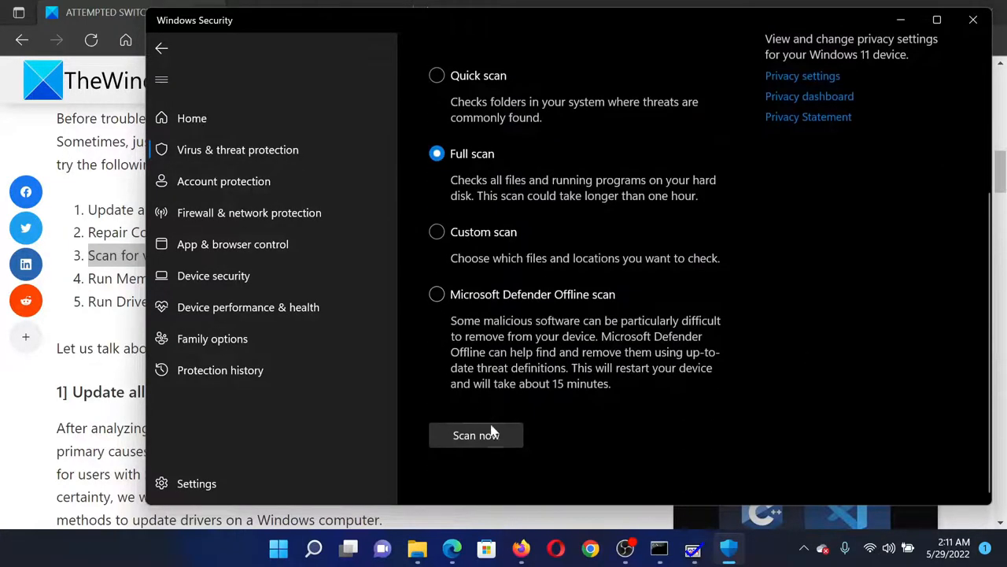
{"action": "left_click", "coordinate": [969, 22]}
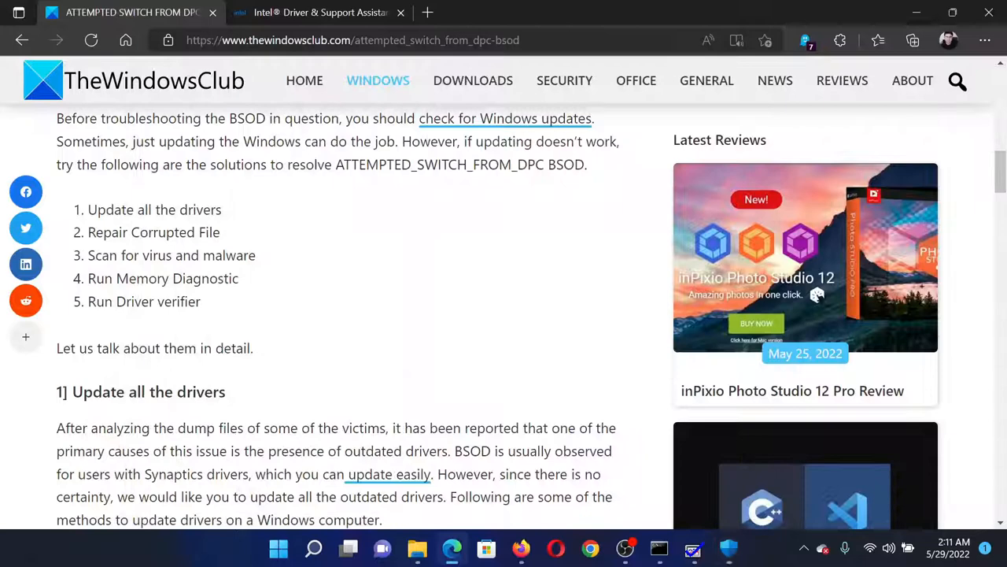
{"action": "left_click_drag", "start_coordinate": [88, 277], "coordinate": [228, 277]}
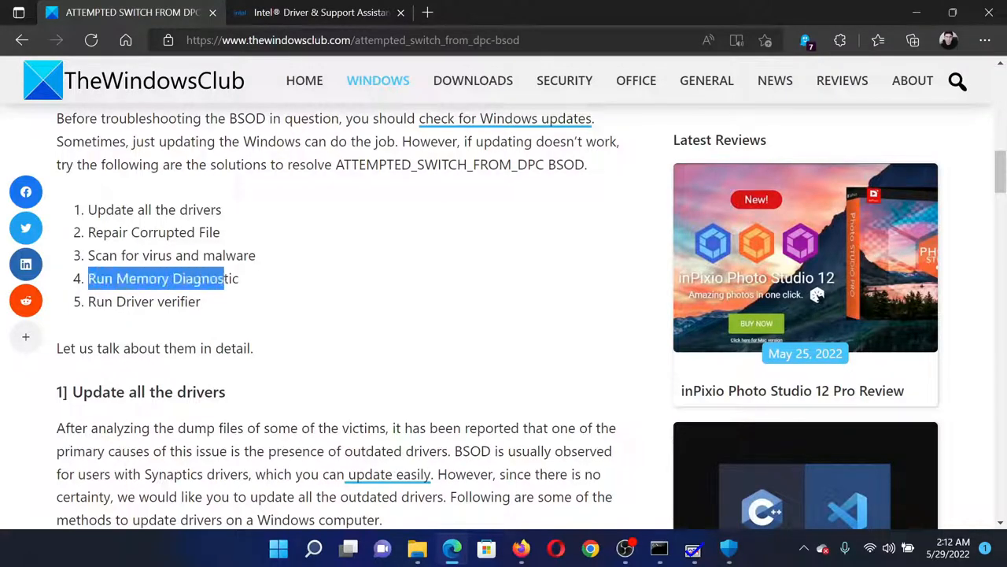
{"action": "left_click", "coordinate": [370, 299]}
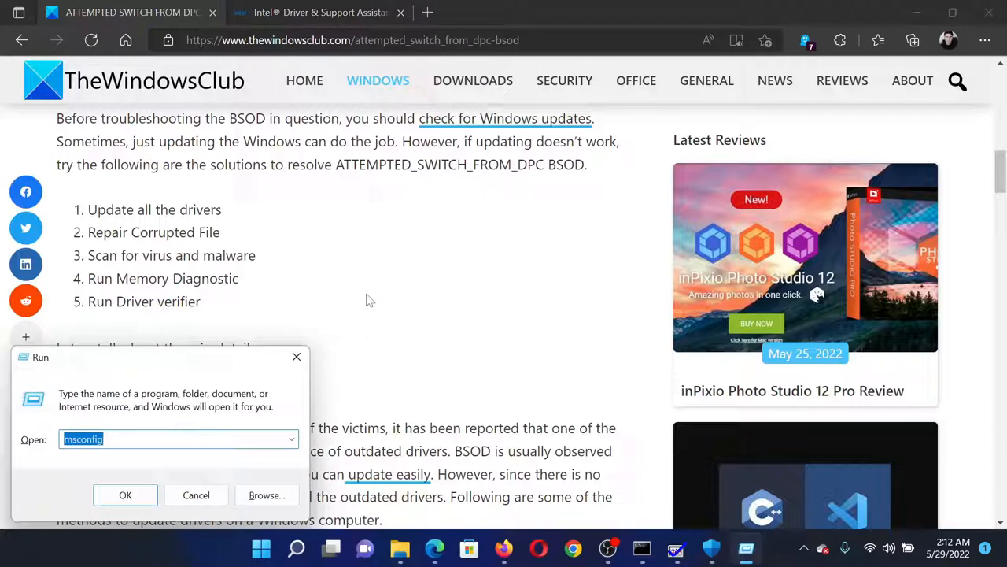
{"action": "type", "text": "mdsched"}
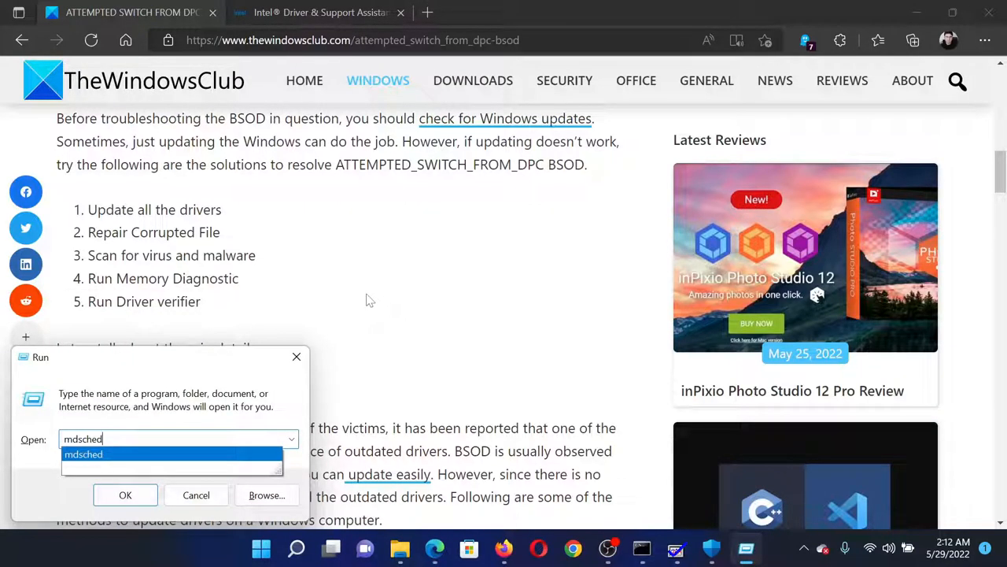
{"action": "left_click", "coordinate": [126, 494]}
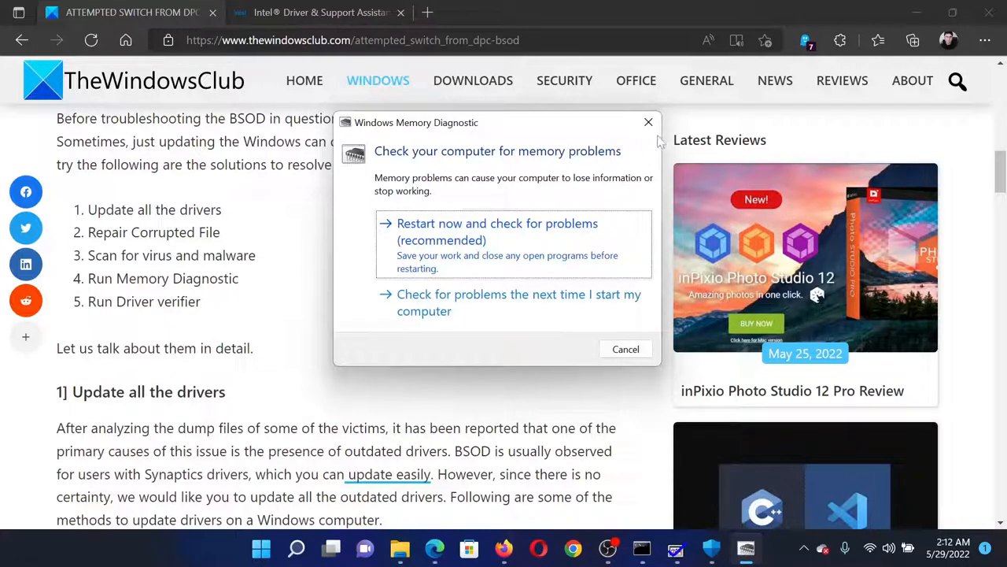
{"action": "left_click", "coordinate": [648, 123]}
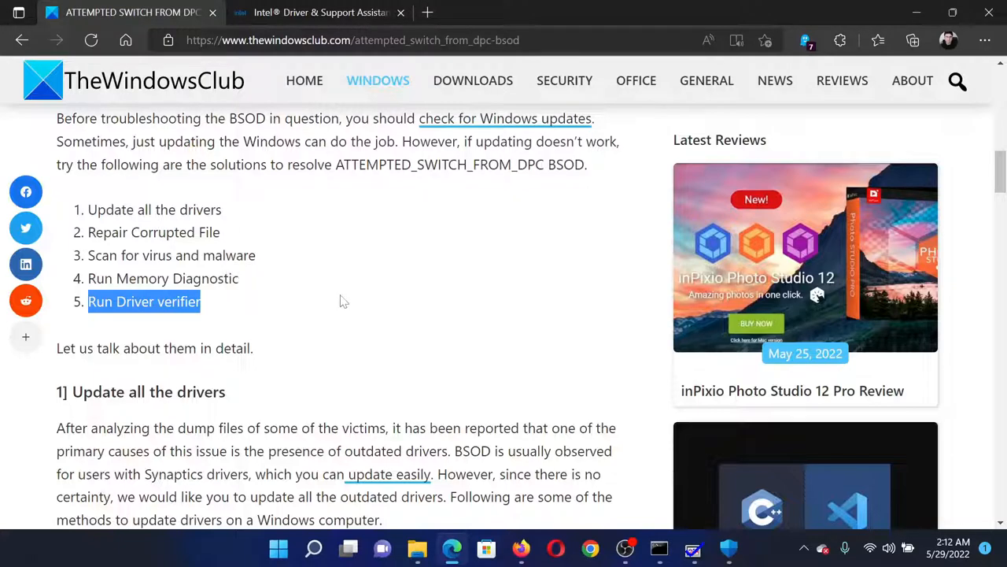
{"action": "key", "text": "Win+r"}
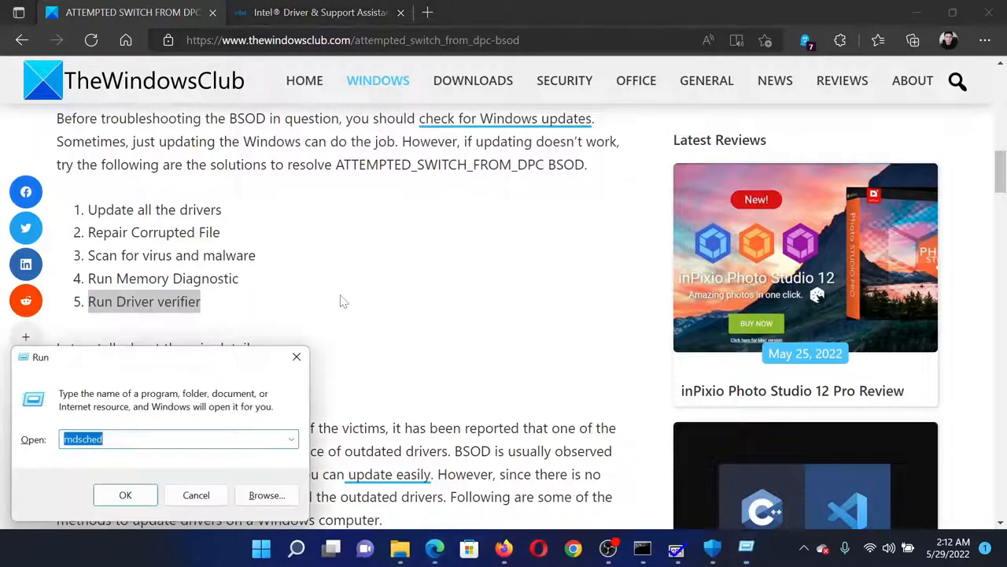
{"action": "type", "text": "verifier"}
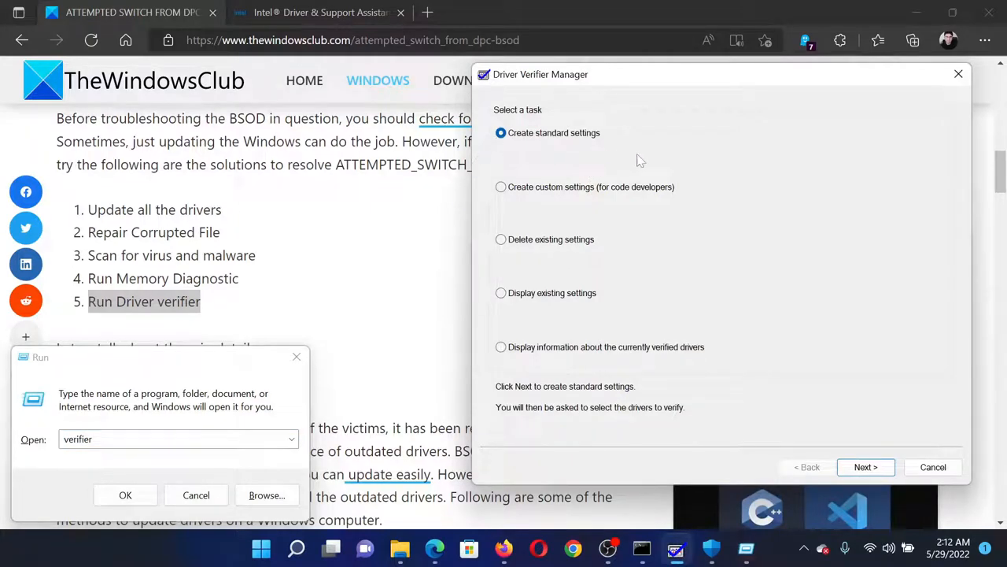
{"action": "left_click", "coordinate": [865, 465]}
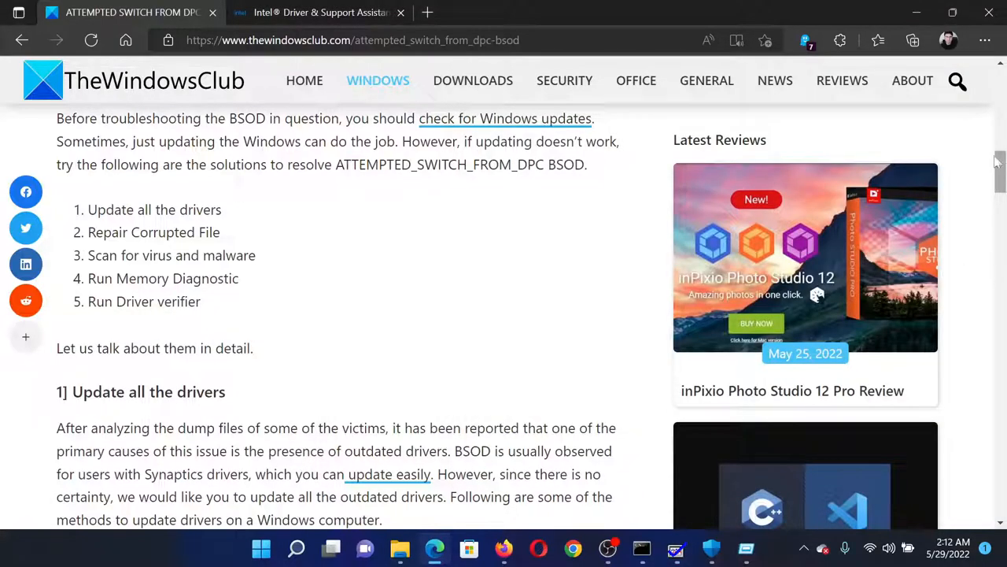
{"action": "scroll", "scroll_direction": "up", "scroll_amount": 3}
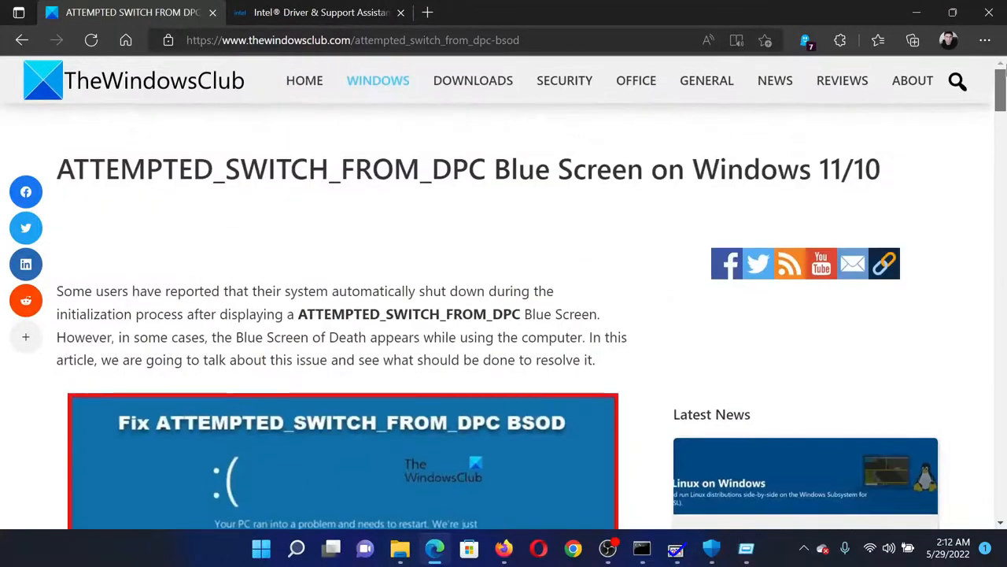